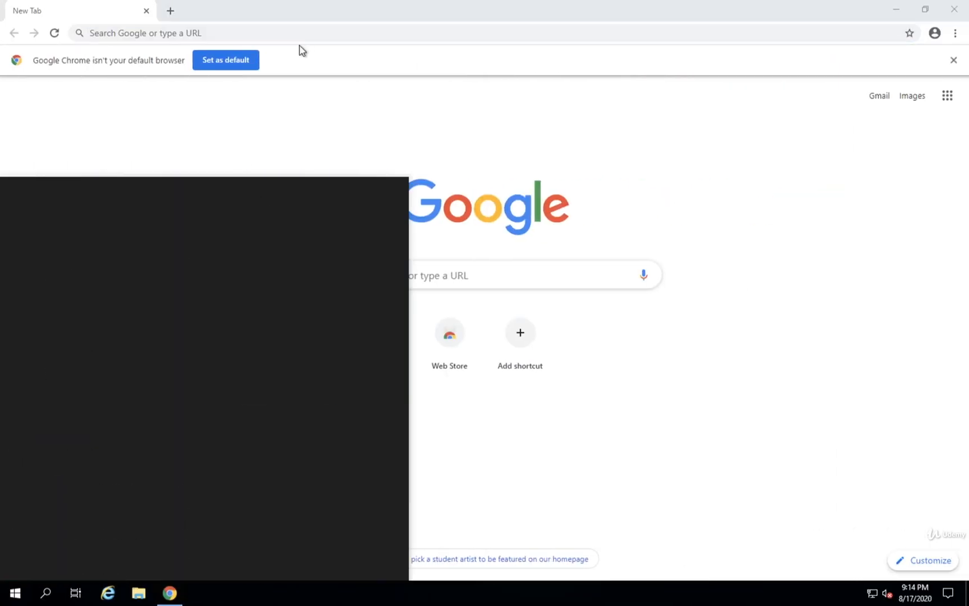
Go to postgresql.org/download/windows and reach the EDB version table of installers
type("postgresql.org/download/windows")
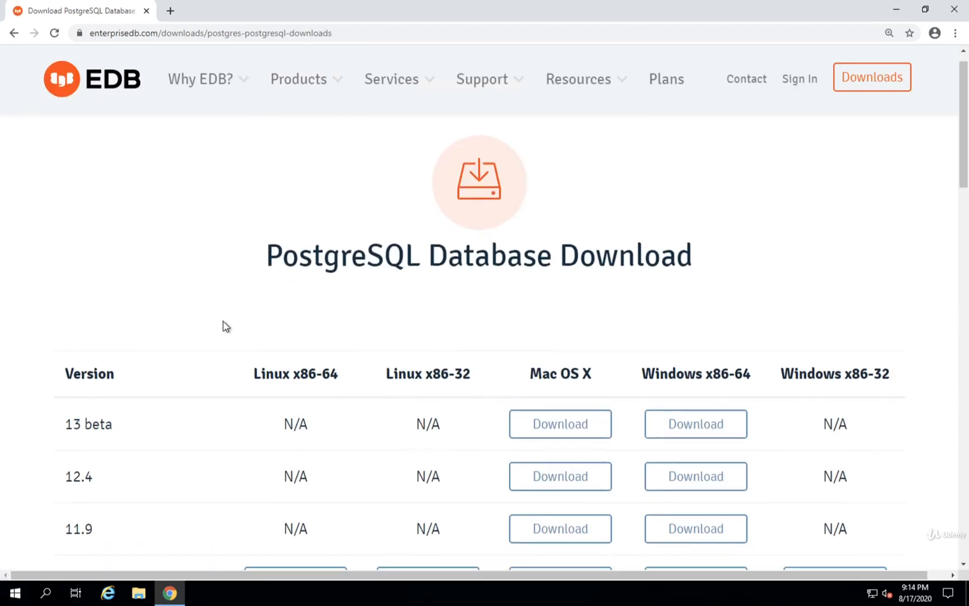
scroll("down", 3)
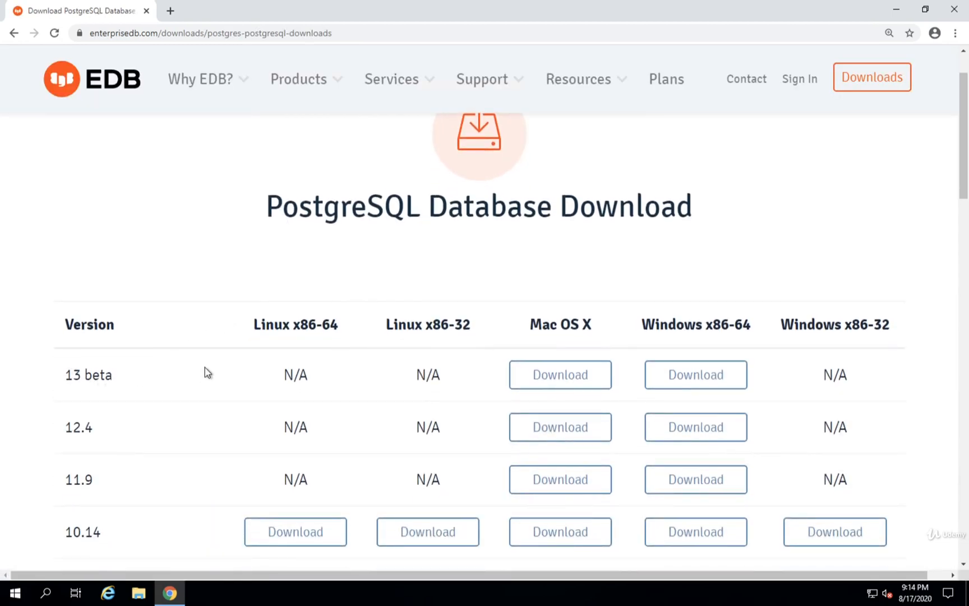
mouse_move(64, 374)
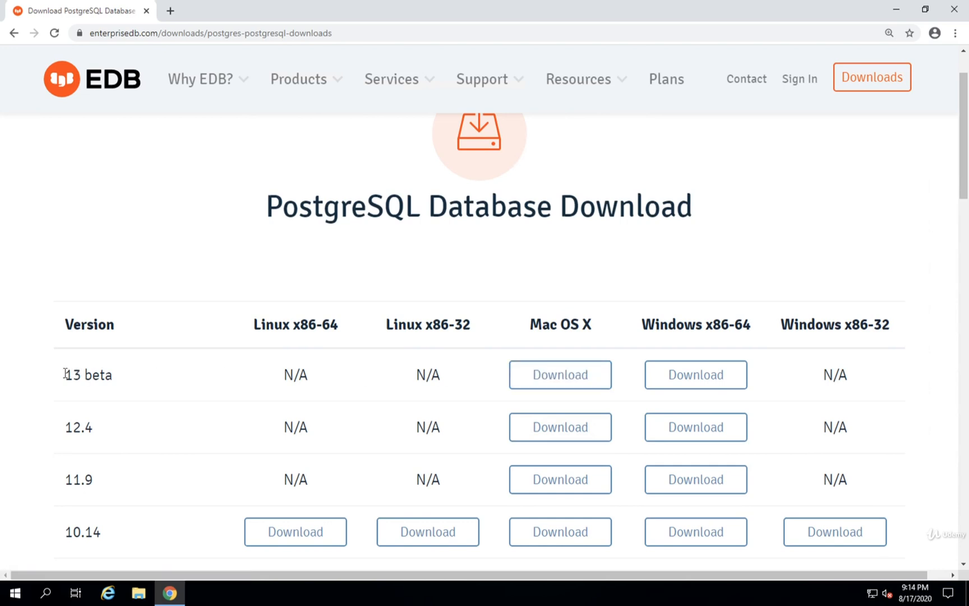
mouse_move(124, 381)
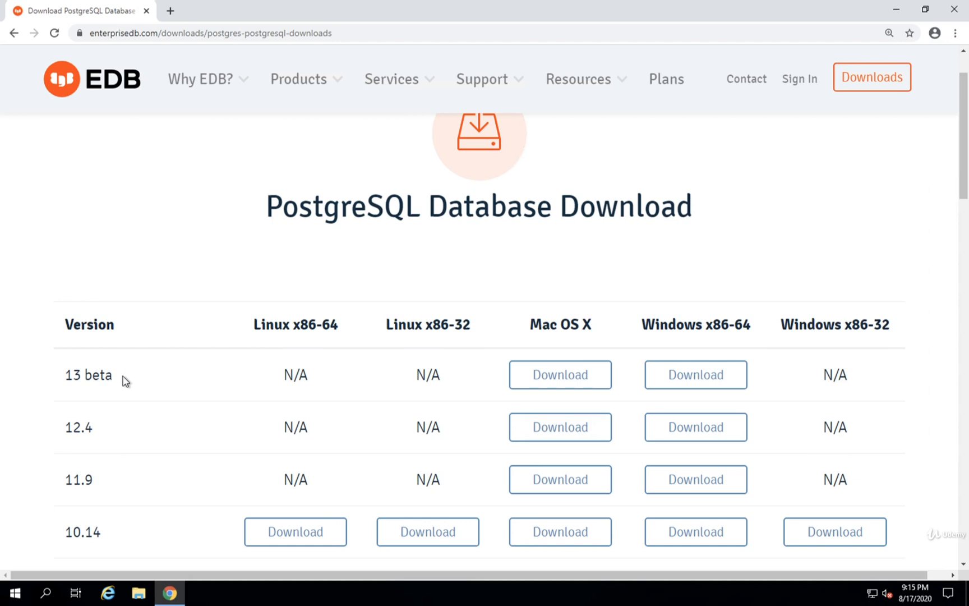
mouse_move(694, 374)
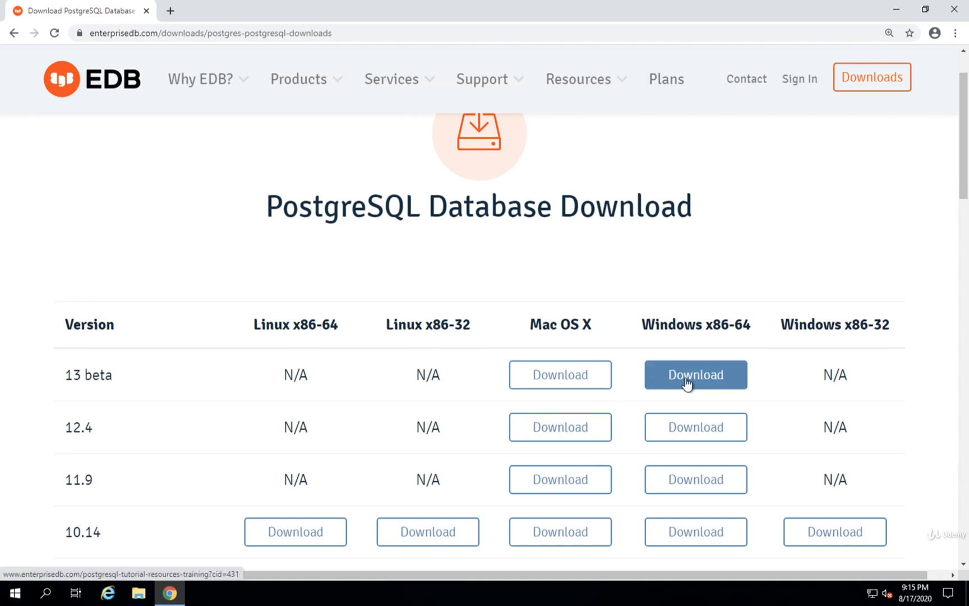
Download the PostgreSQL 13 beta Windows x86-64 installer and run it past the security warning
left_click(694, 375)
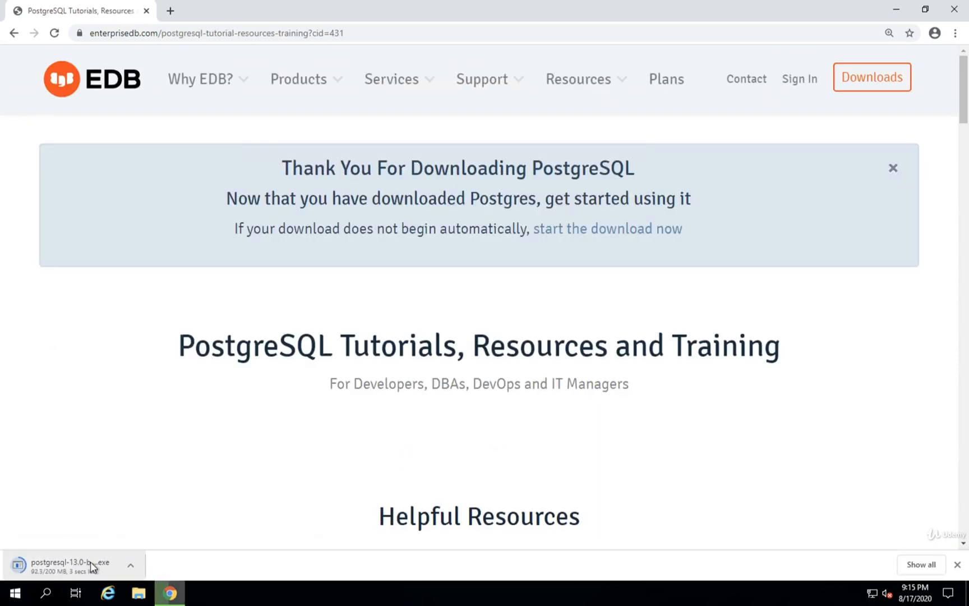
mouse_move(93, 562)
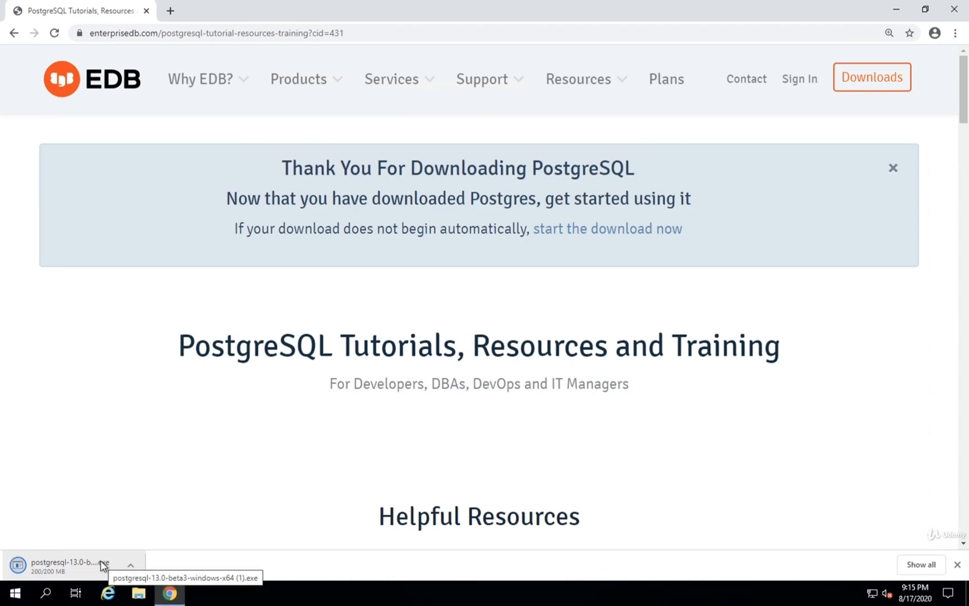
left_click(68, 564)
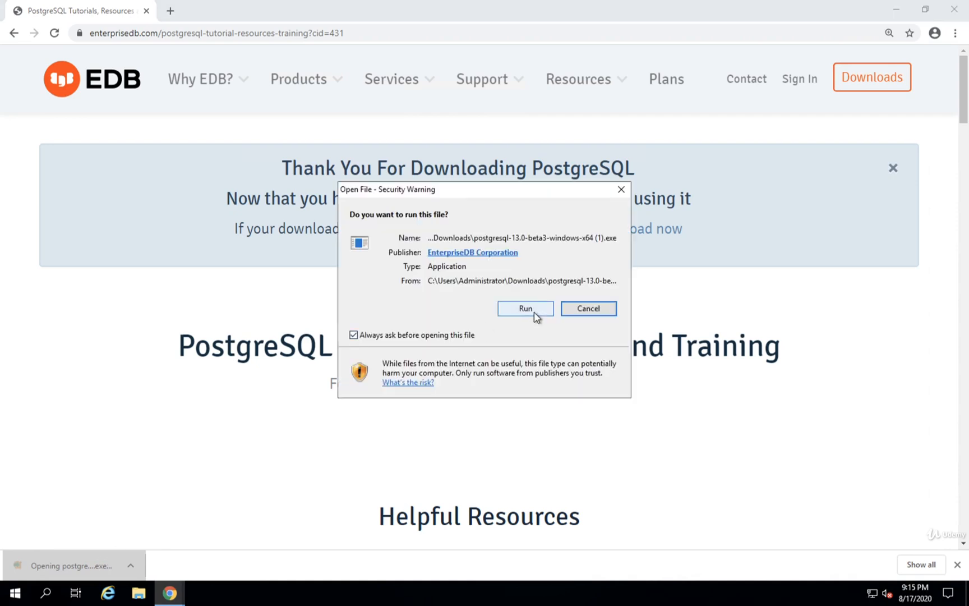
left_click(525, 309)
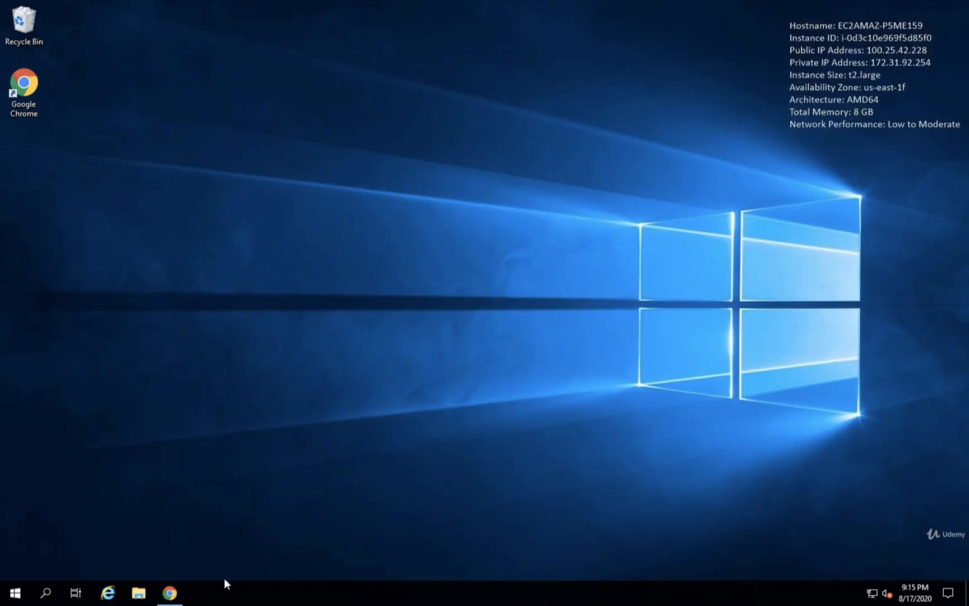
mouse_move(308, 562)
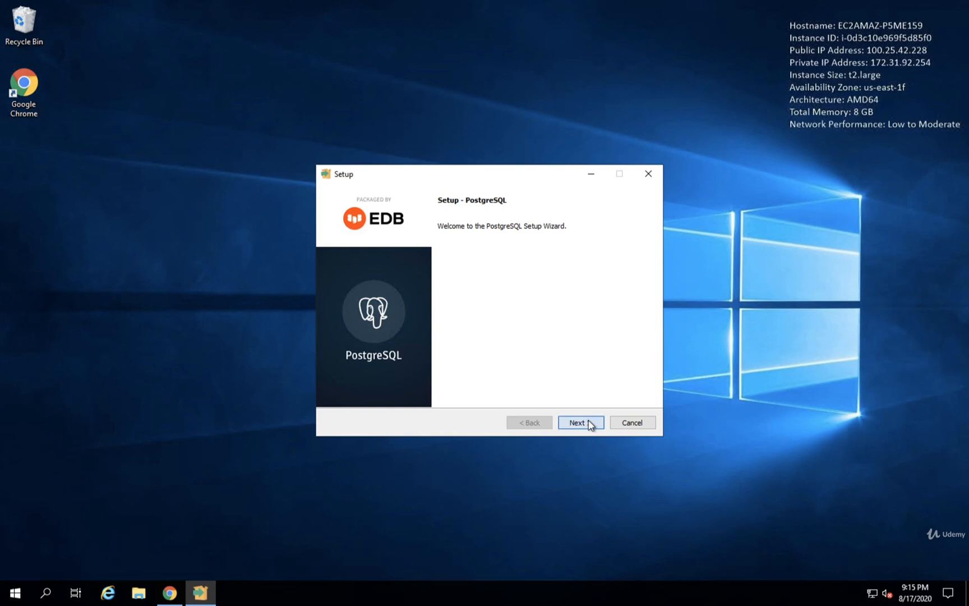
Exclude Stack Builder from the components and keep the default data directory
left_click(578, 422)
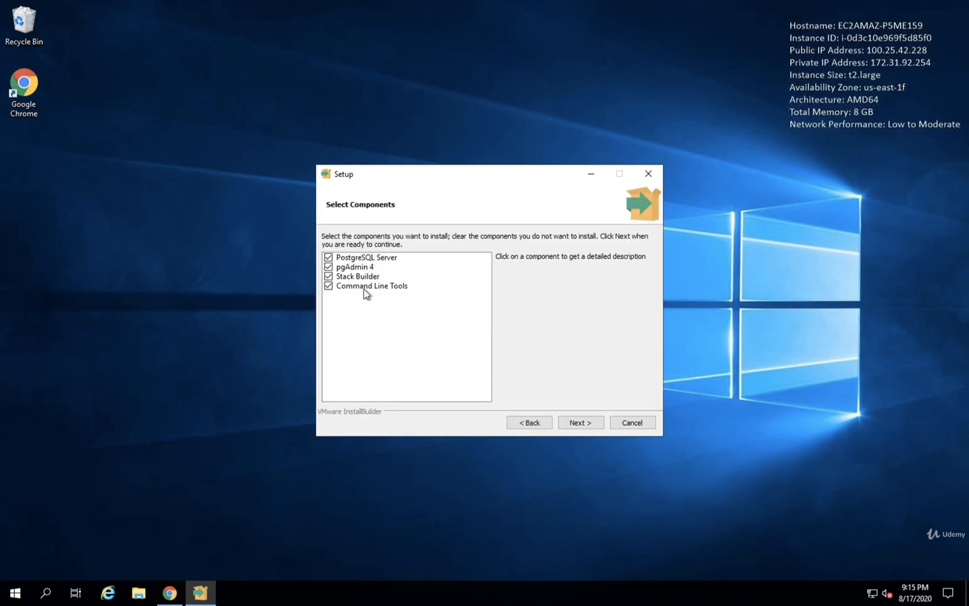
left_click(357, 276)
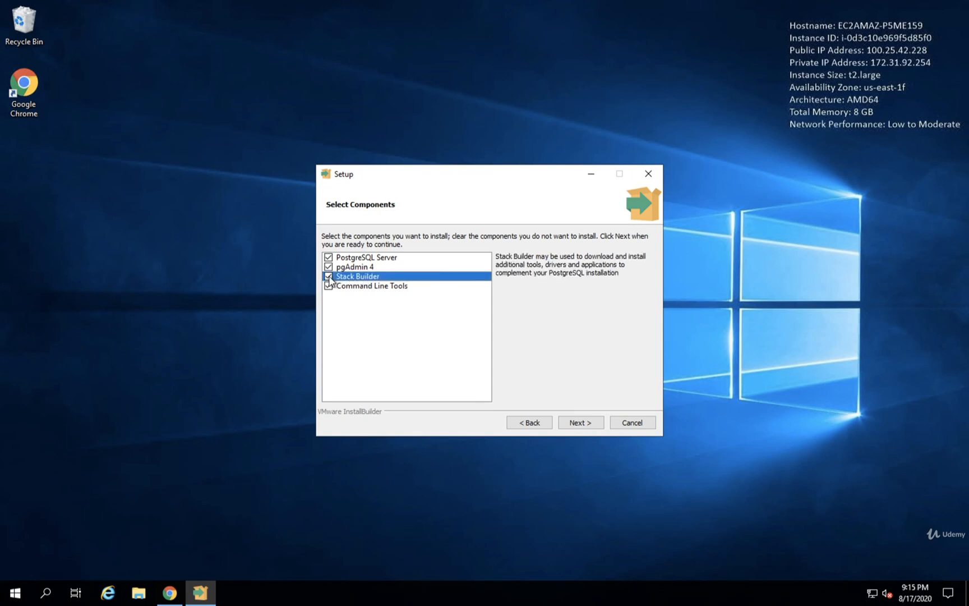
left_click(329, 276)
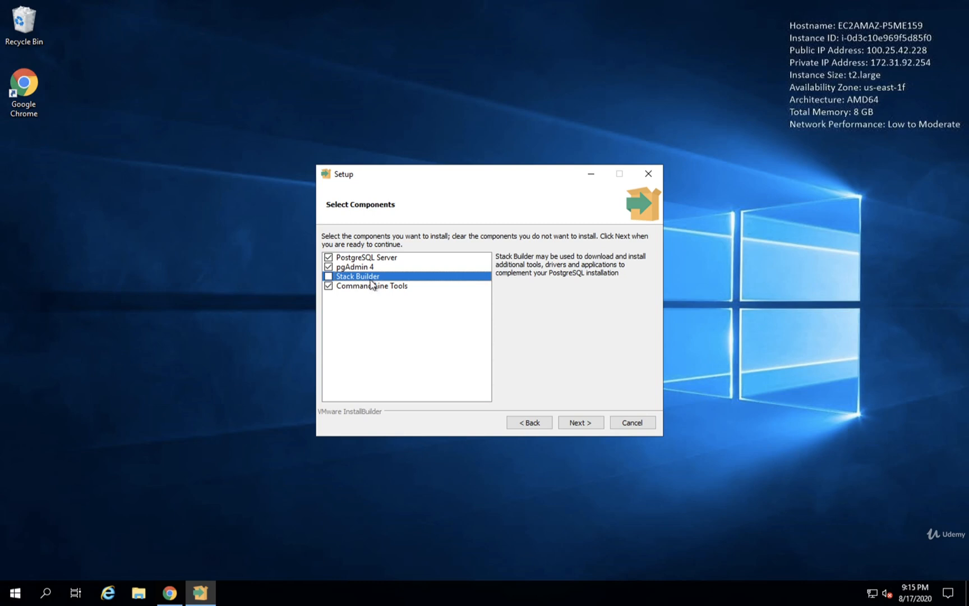
left_click(580, 422)
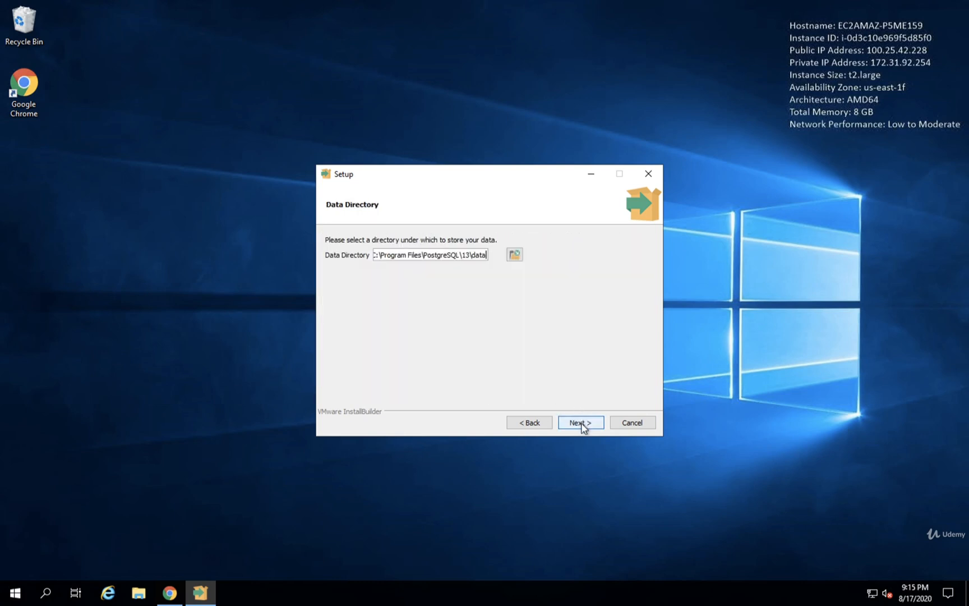
left_click(579, 422)
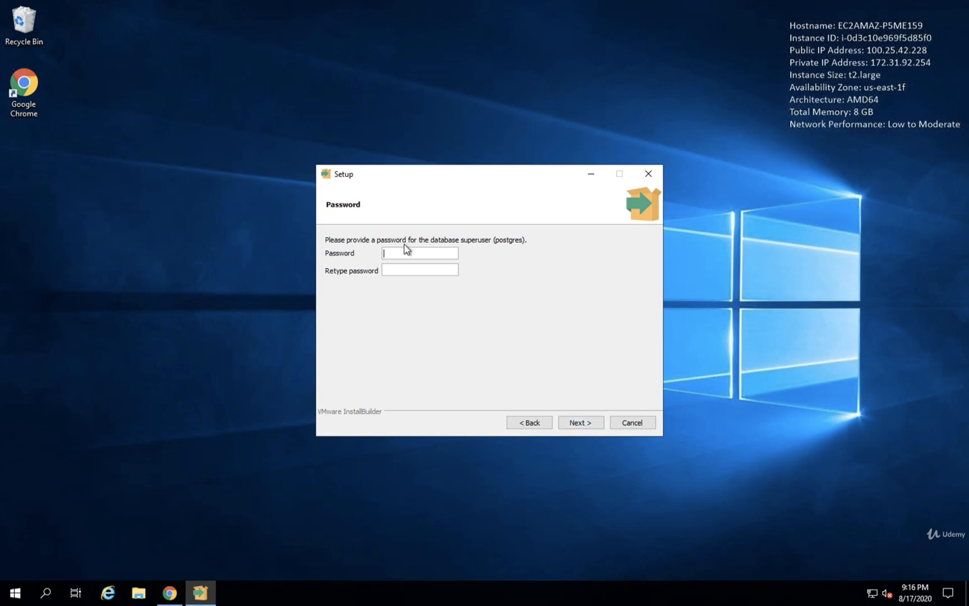
mouse_move(472, 303)
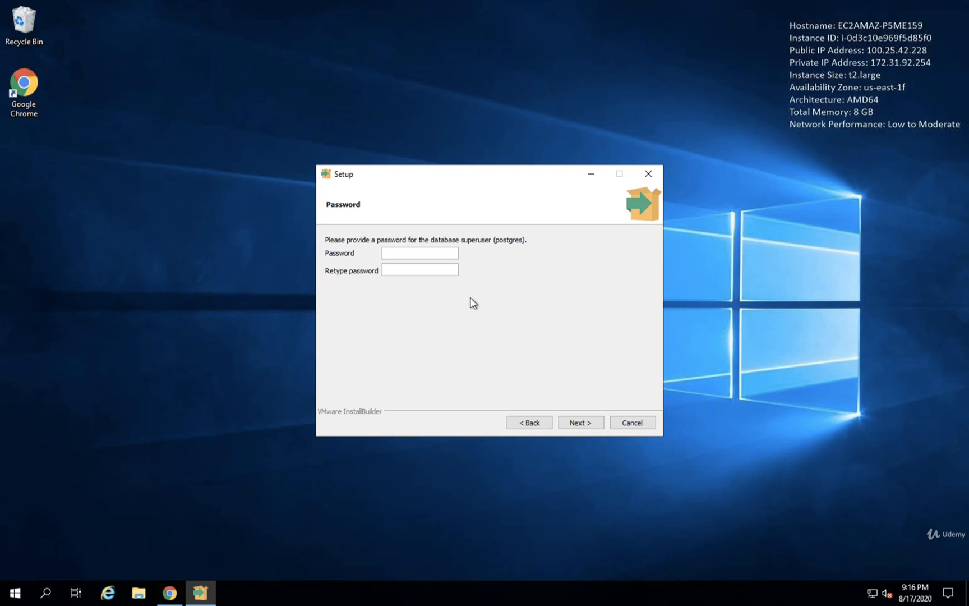
Enter the postgres superuser password in the Password field
left_click(420, 253)
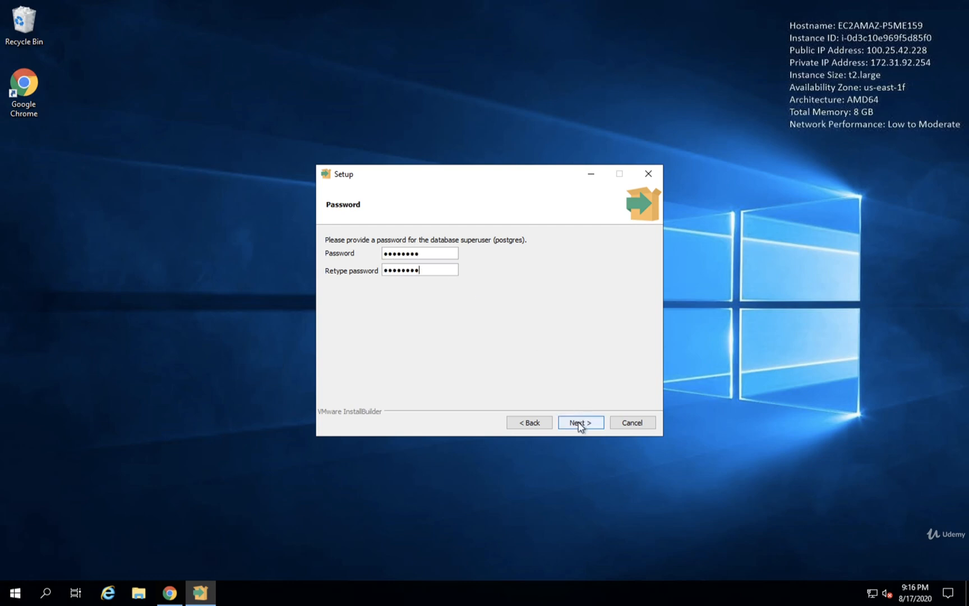
Keep port 5432 and the default locale, accept the summary and begin installing PostgreSQL
left_click(579, 422)
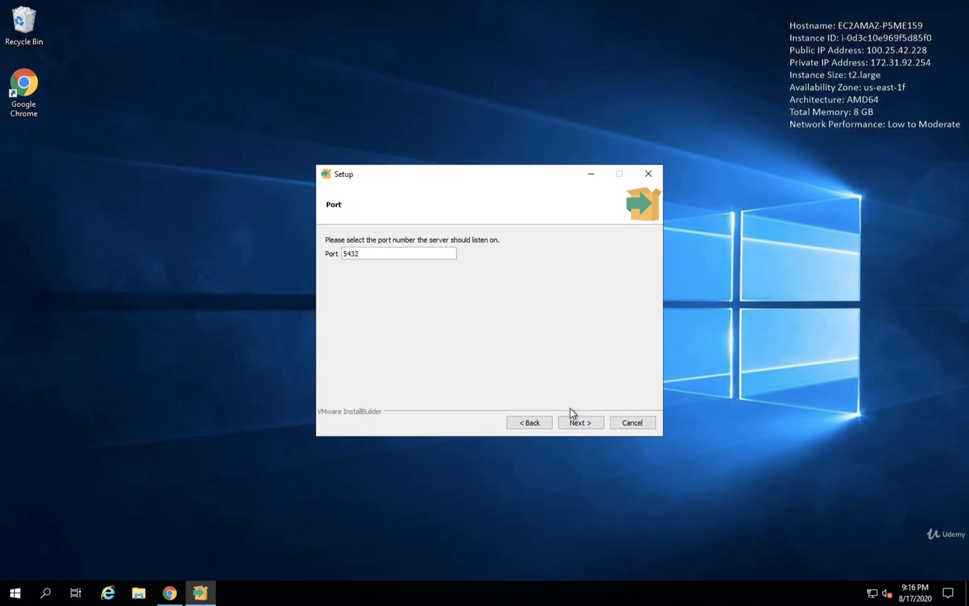
mouse_move(580, 422)
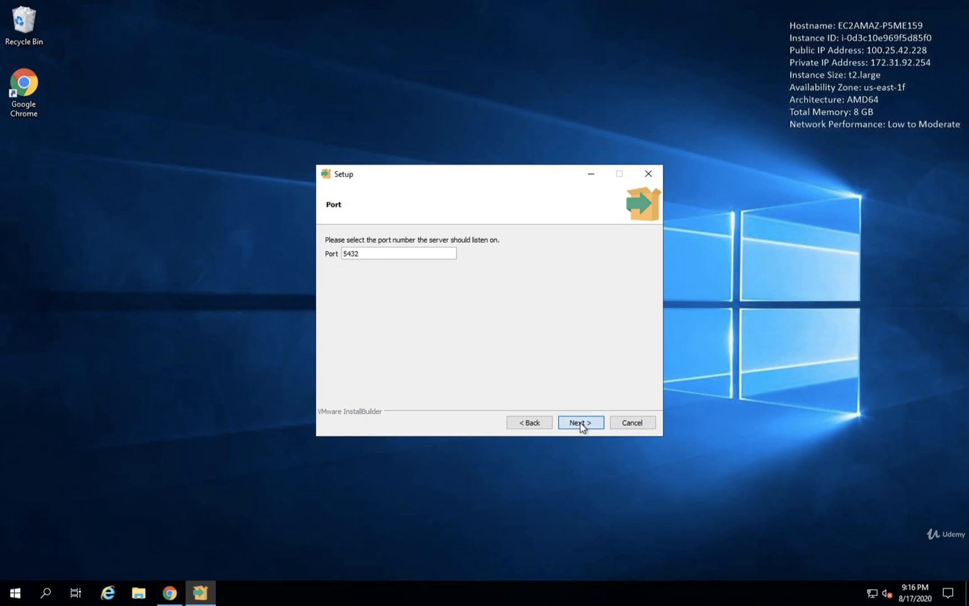
left_click(579, 422)
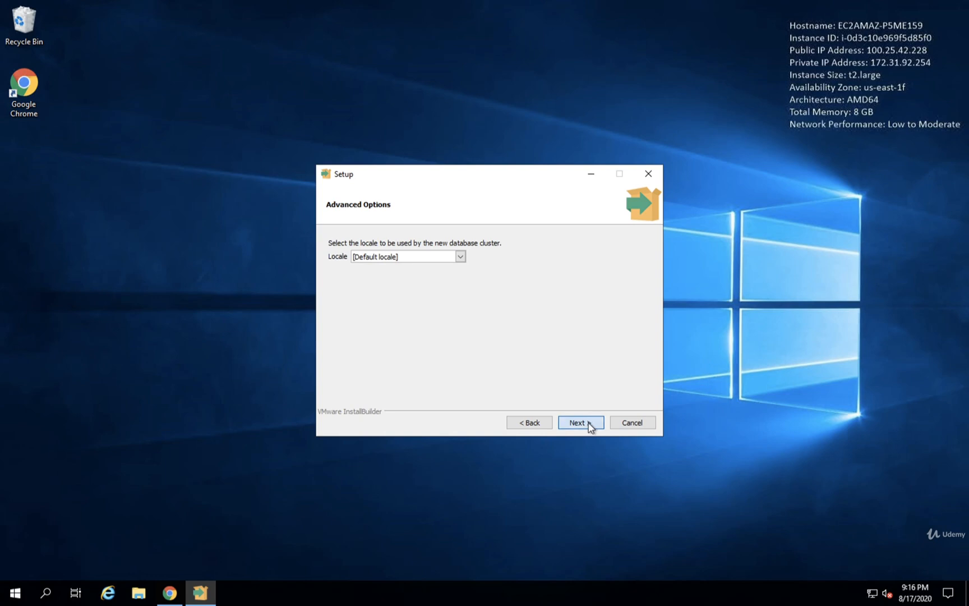
left_click(579, 421)
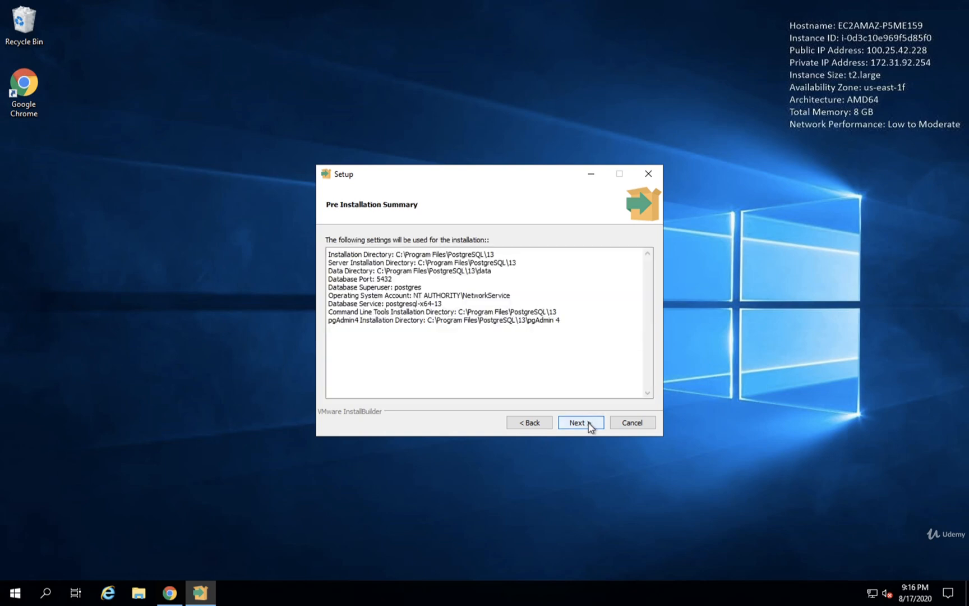
left_click(580, 422)
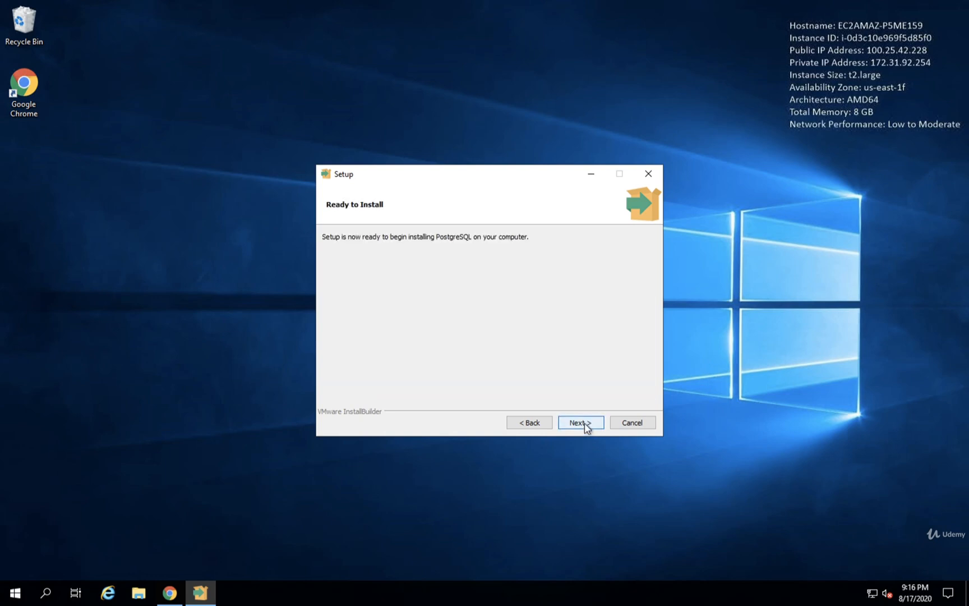
left_click(579, 422)
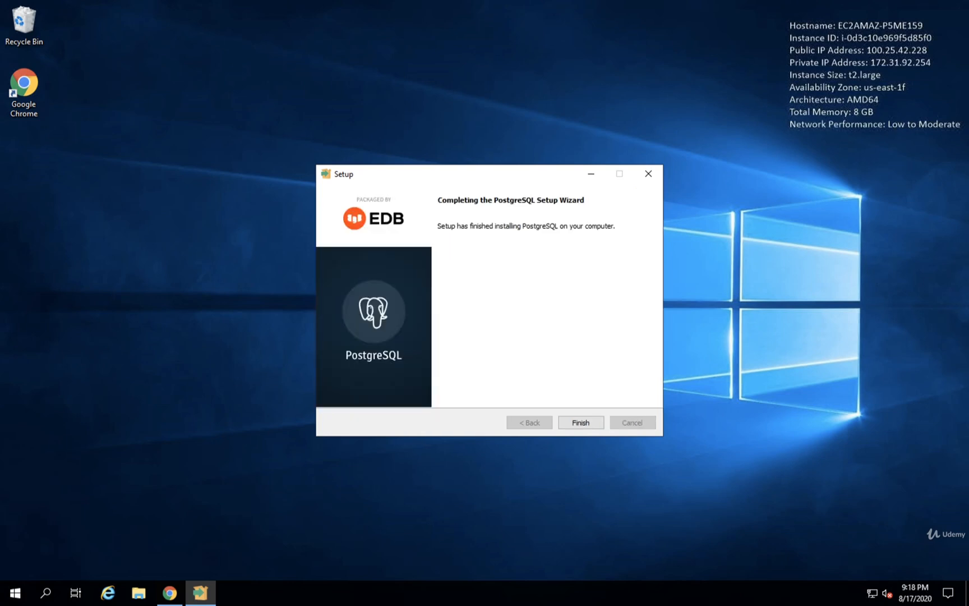
mouse_move(504, 282)
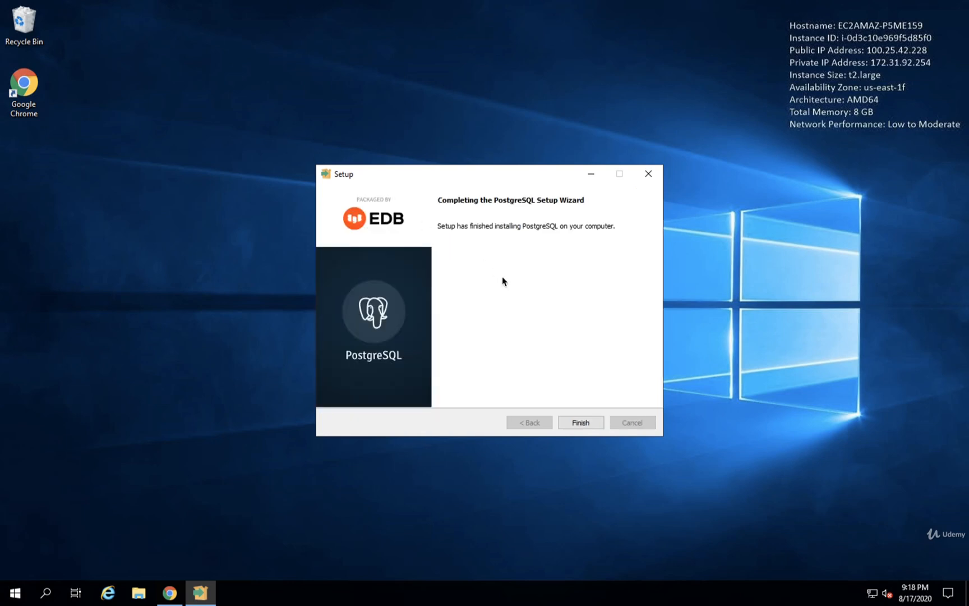
Finish the completed installation, closing the setup wizard
left_click(579, 422)
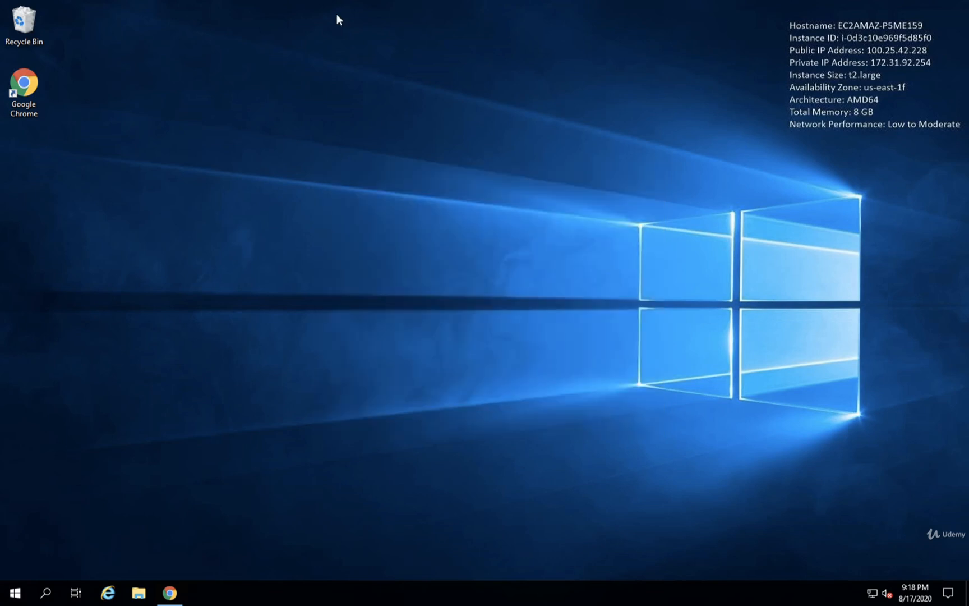
mouse_move(123, 240)
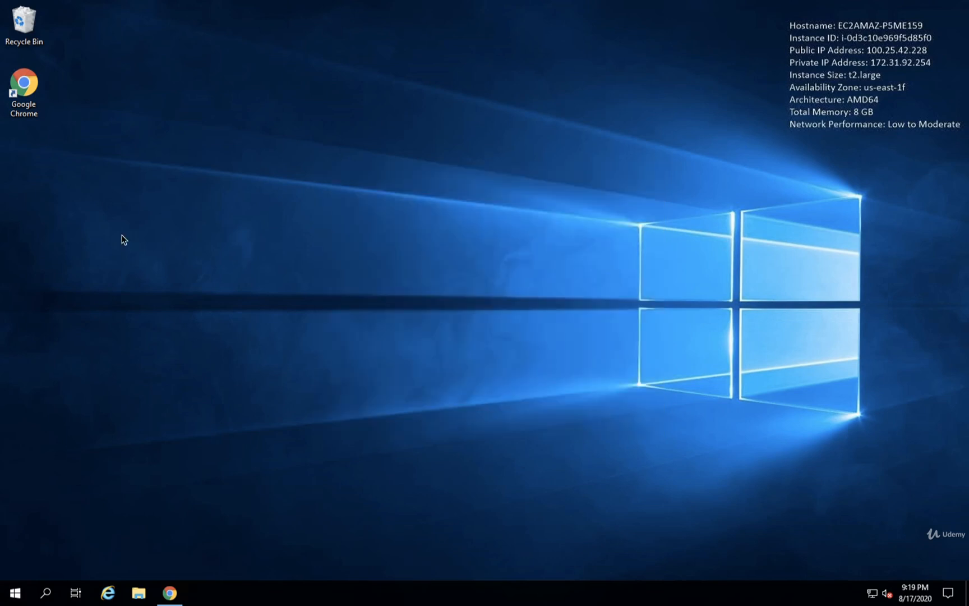
Search the Start menu for 'pg' and launch the pgAdmin 4 desktop app
left_click(13, 593)
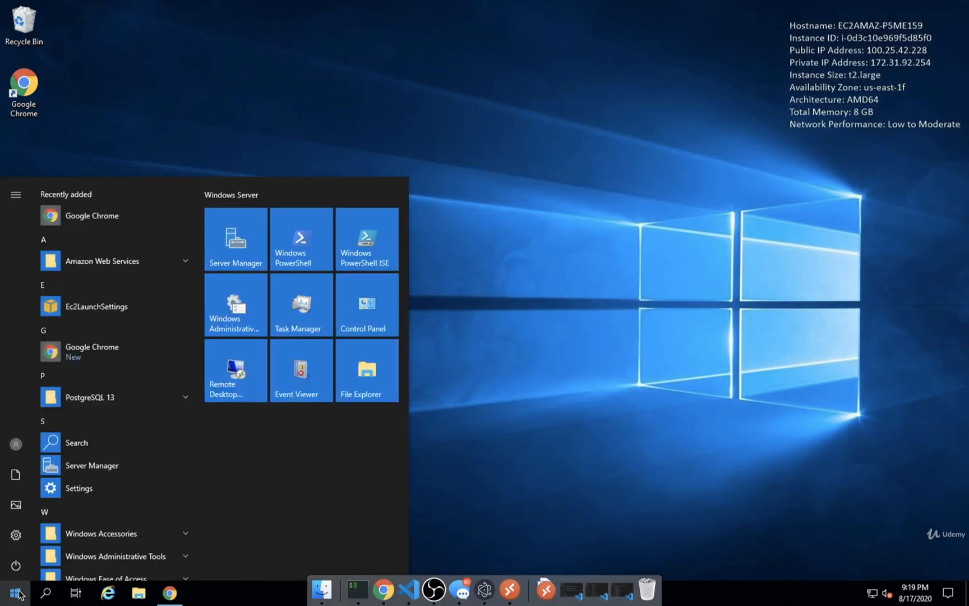
type("pgadmin")
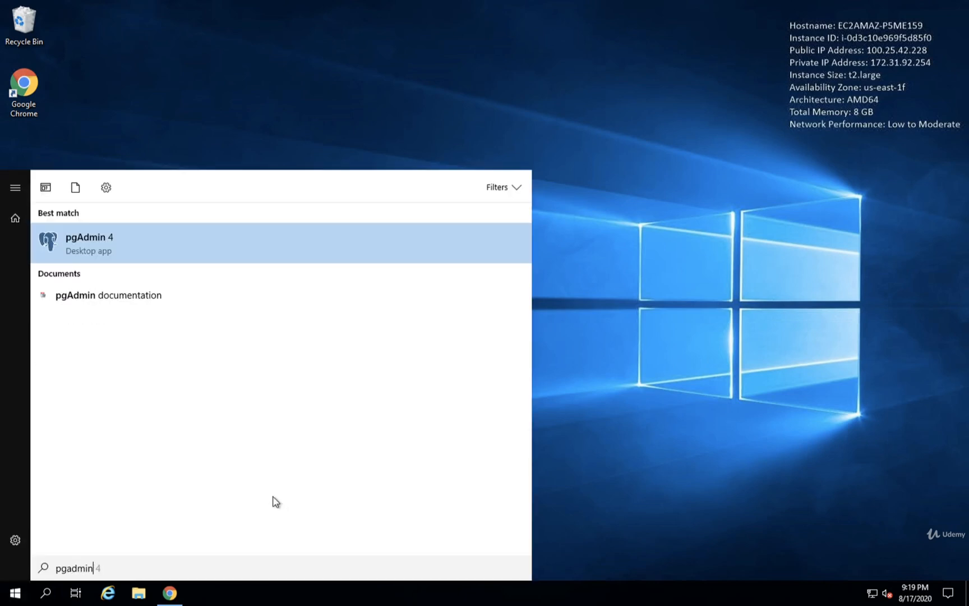
mouse_move(135, 253)
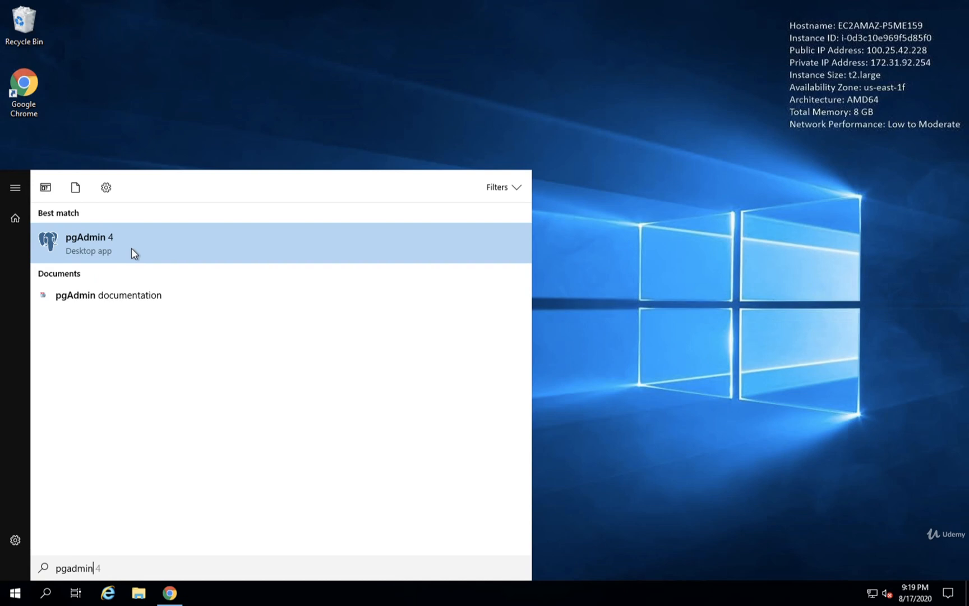
left_click(89, 242)
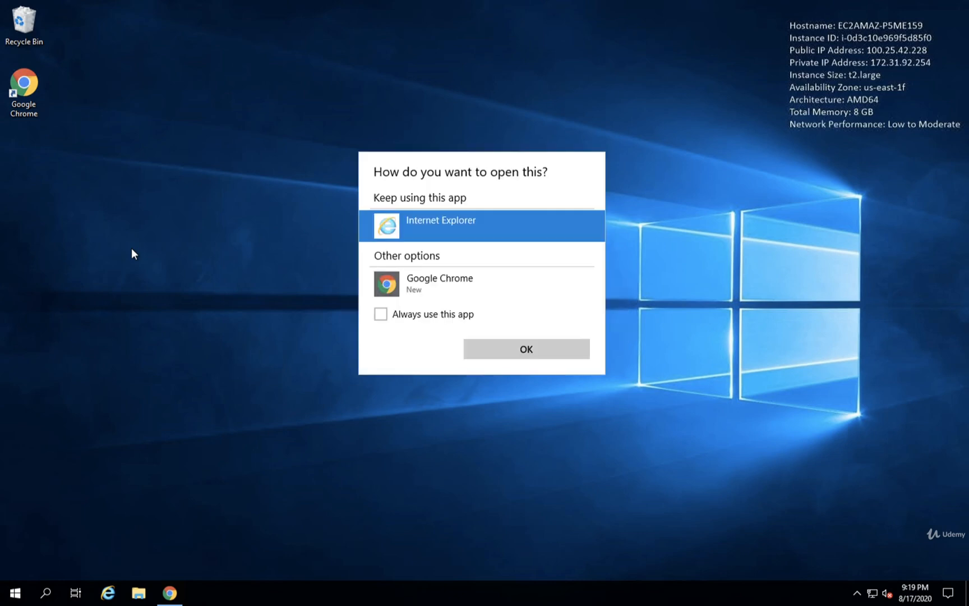
Choose Google Chrome as the app to open pgAdmin 4
left_click(481, 284)
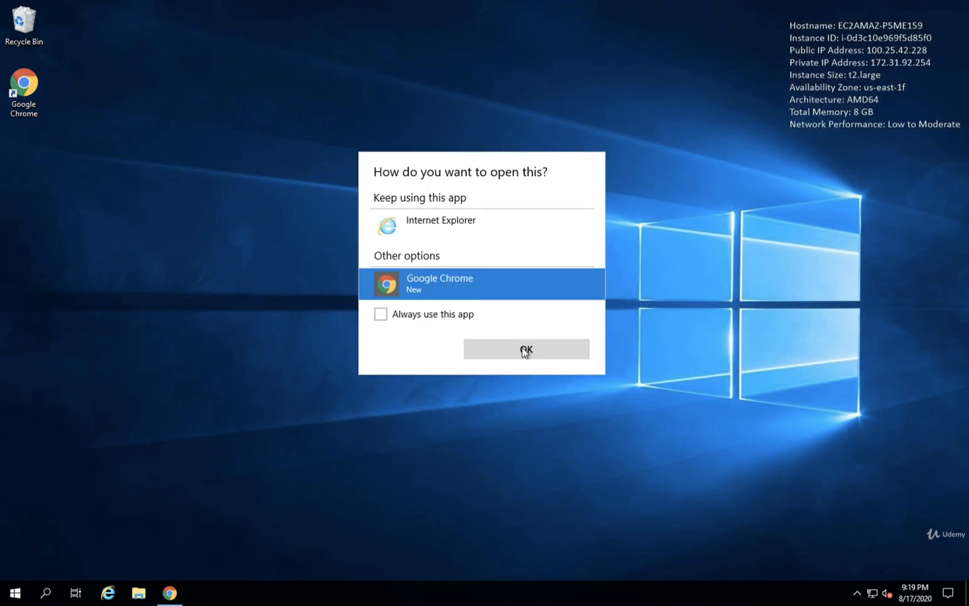
left_click(525, 349)
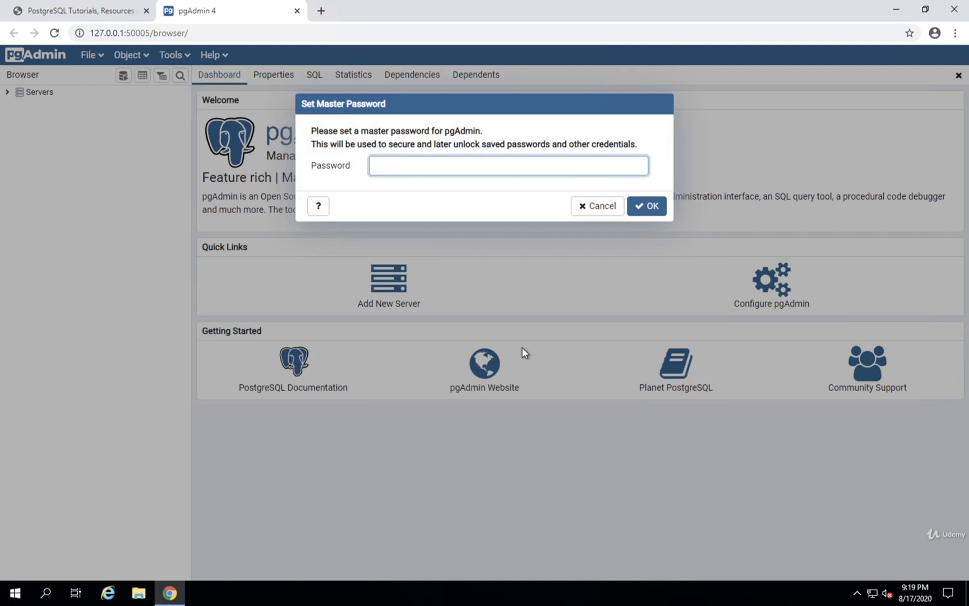
mouse_move(469, 124)
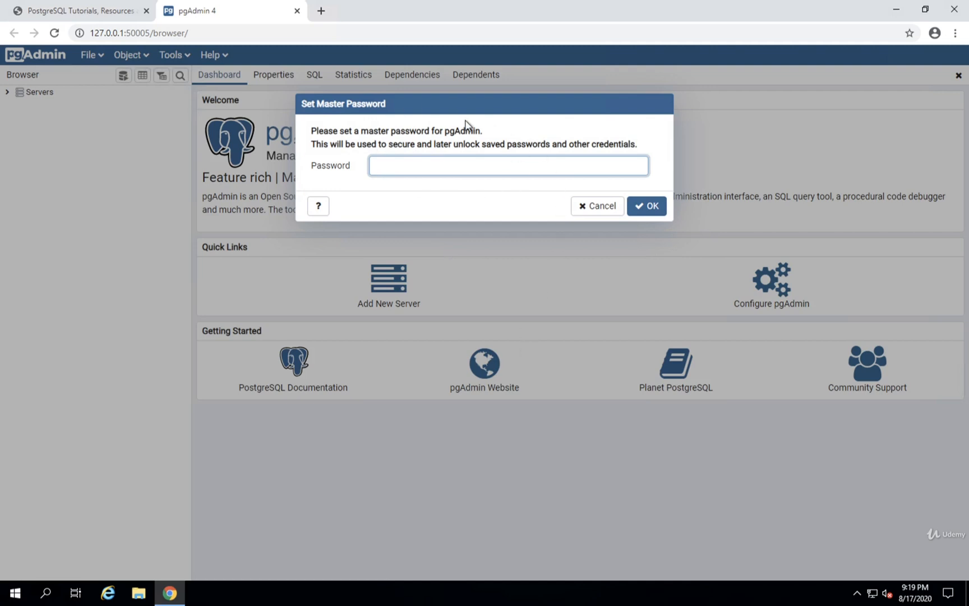
mouse_move(475, 108)
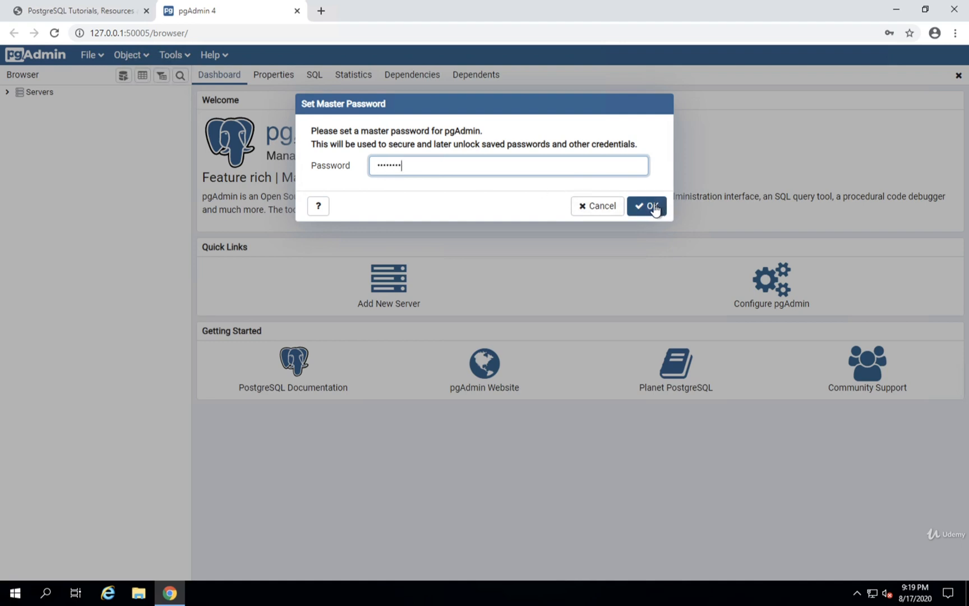
Confirm the new pgAdmin master password to reach the dashboard
left_click(647, 205)
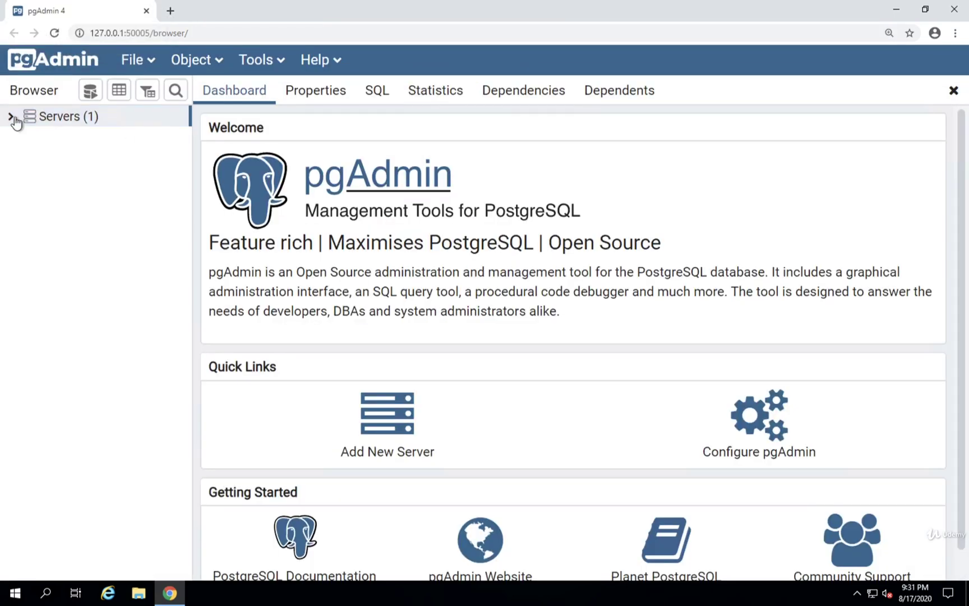
Connect to the PostgreSQL 13 server with Save Password ticked and expand Databases to show postgres
left_click(10, 117)
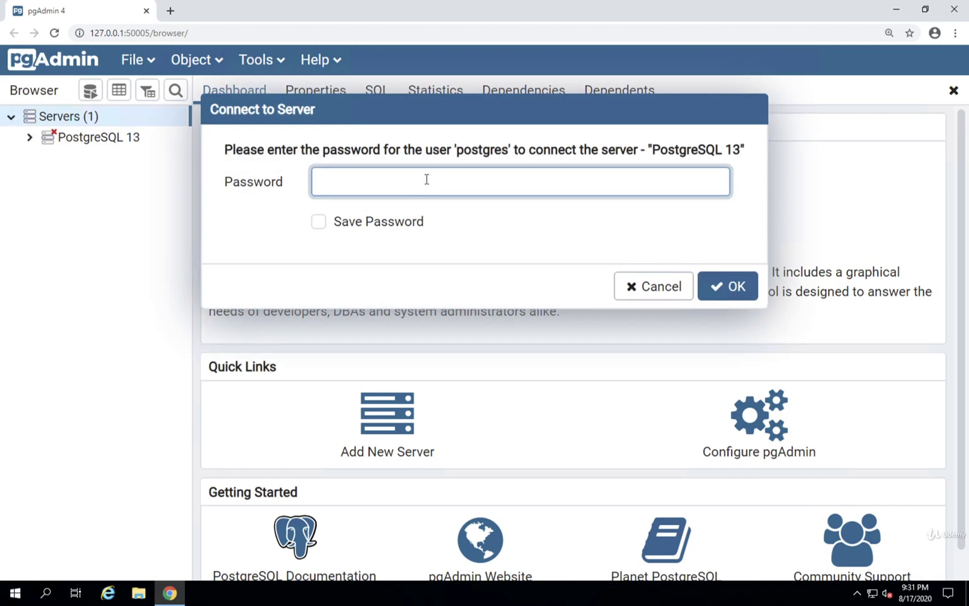
mouse_move(449, 180)
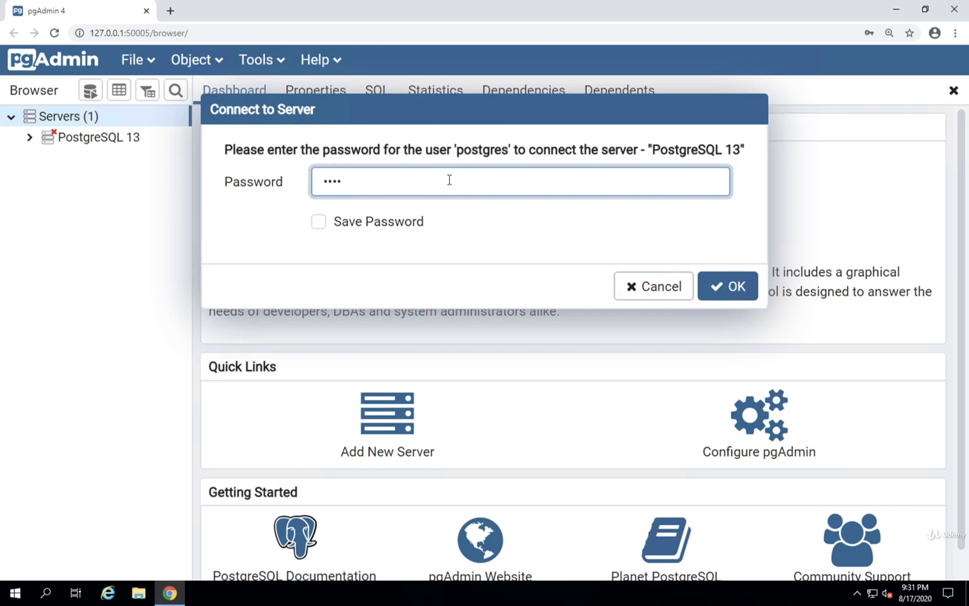
left_click(319, 221)
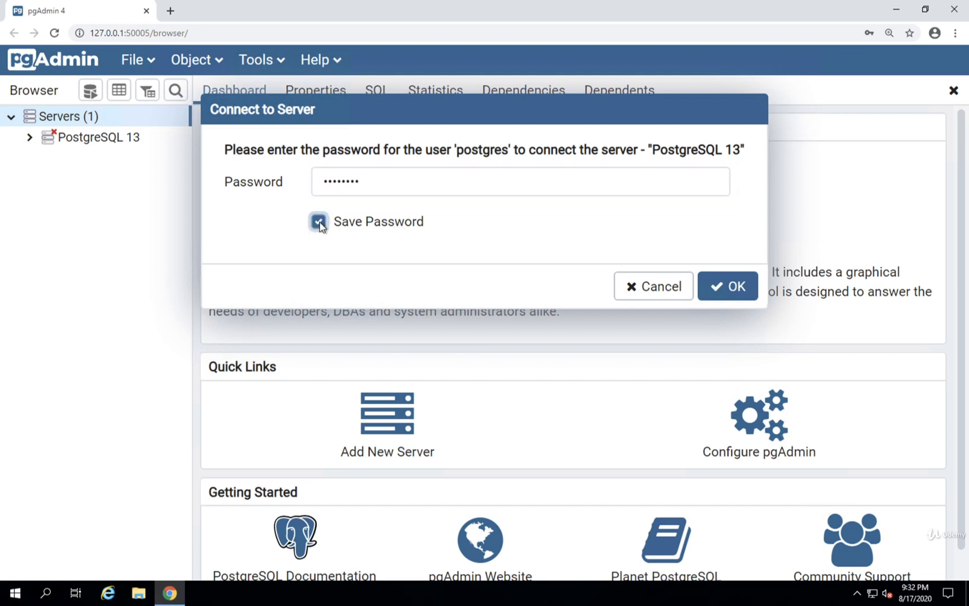
left_click(319, 221)
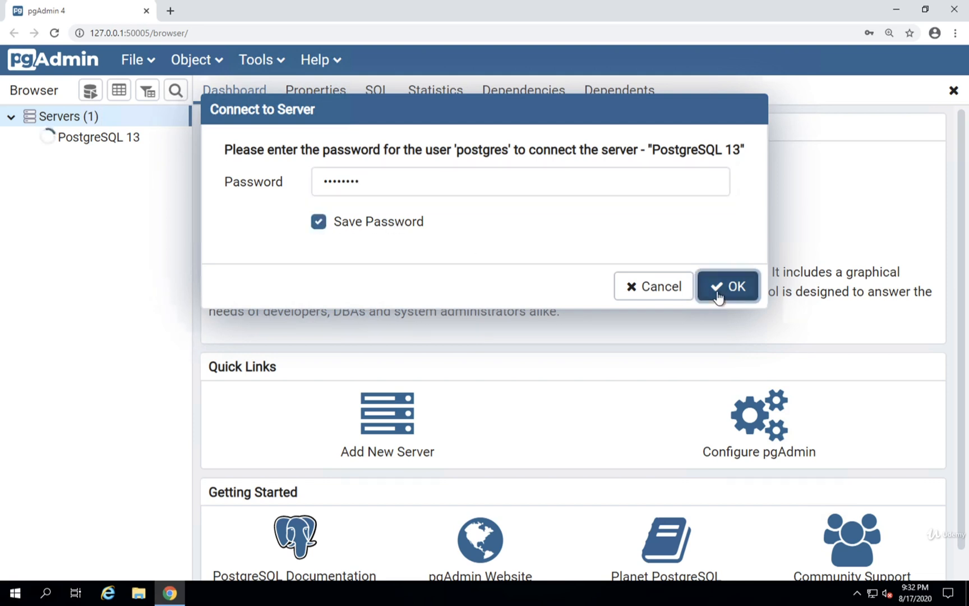
left_click(728, 286)
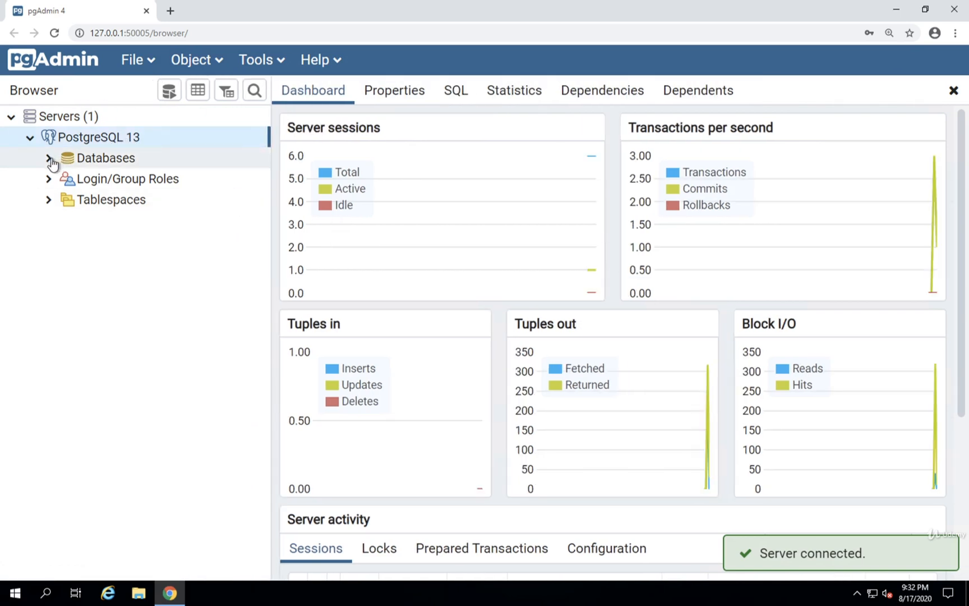
left_click(48, 158)
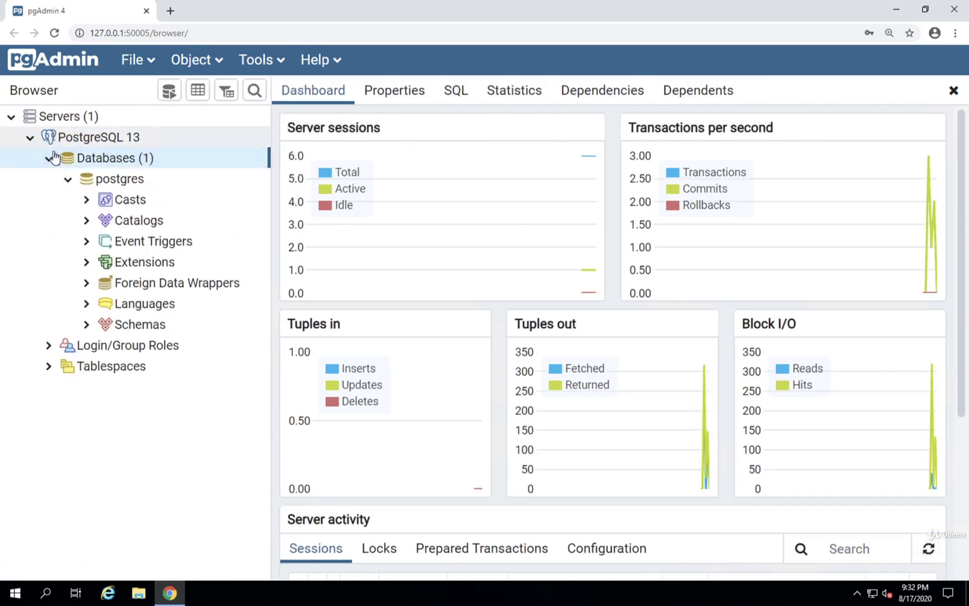